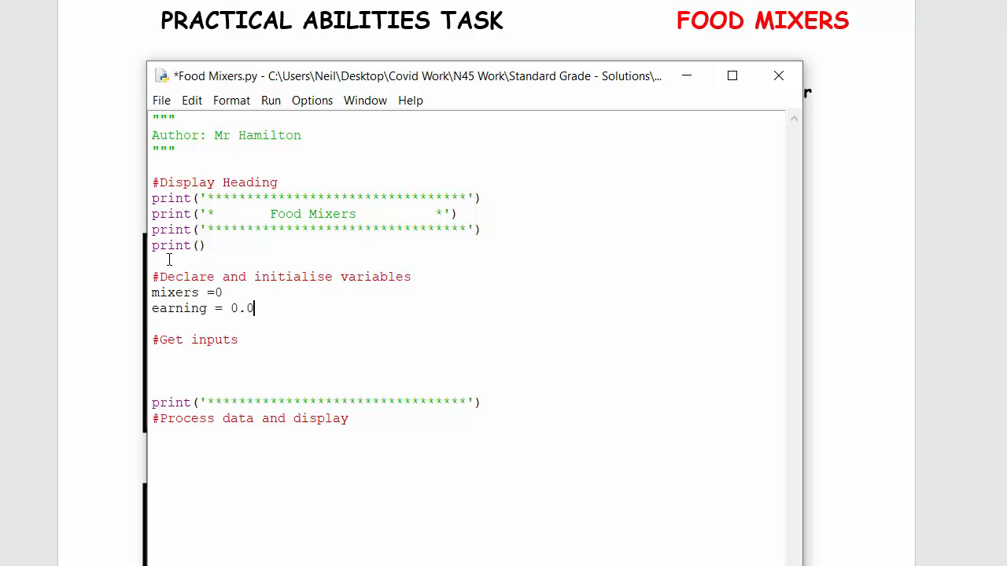
# Add mixers = int(input("Please enter number of mixers")) under the Get inputs comment.
pyautogui.press('Return')
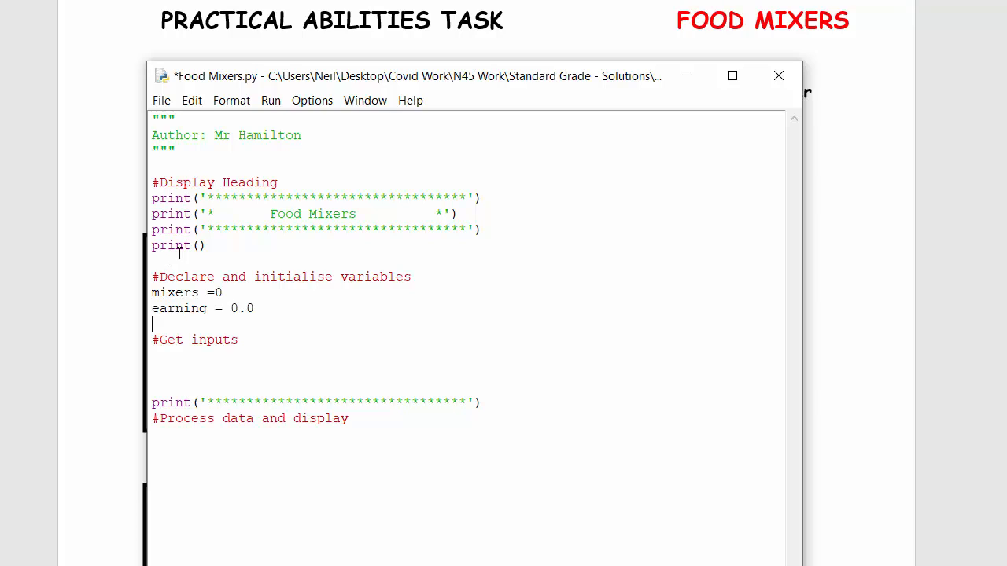
pyautogui.write('mixers = int(input("Please enter number of mixers"))')
pyautogui.write('earnings = mixers * 3.5')
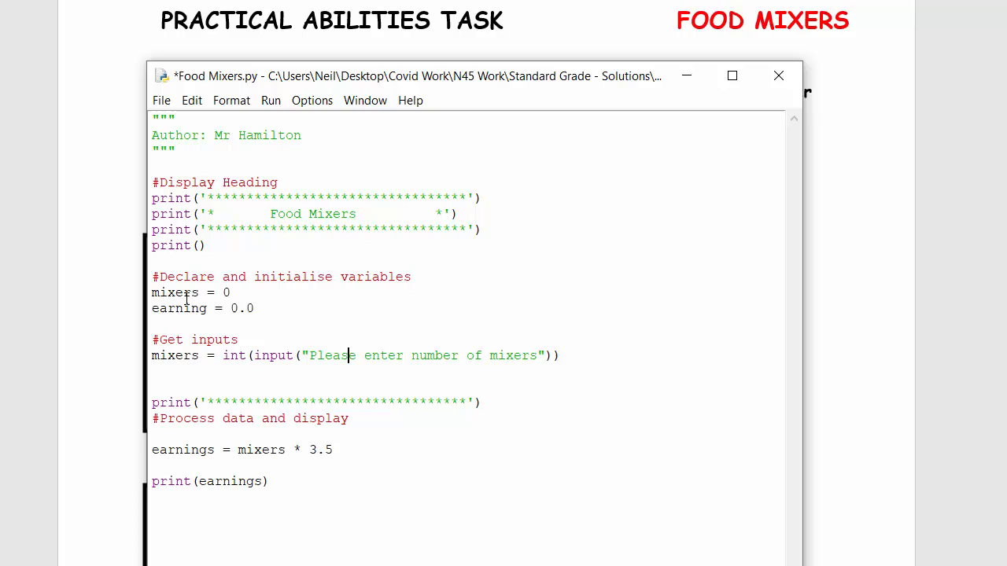